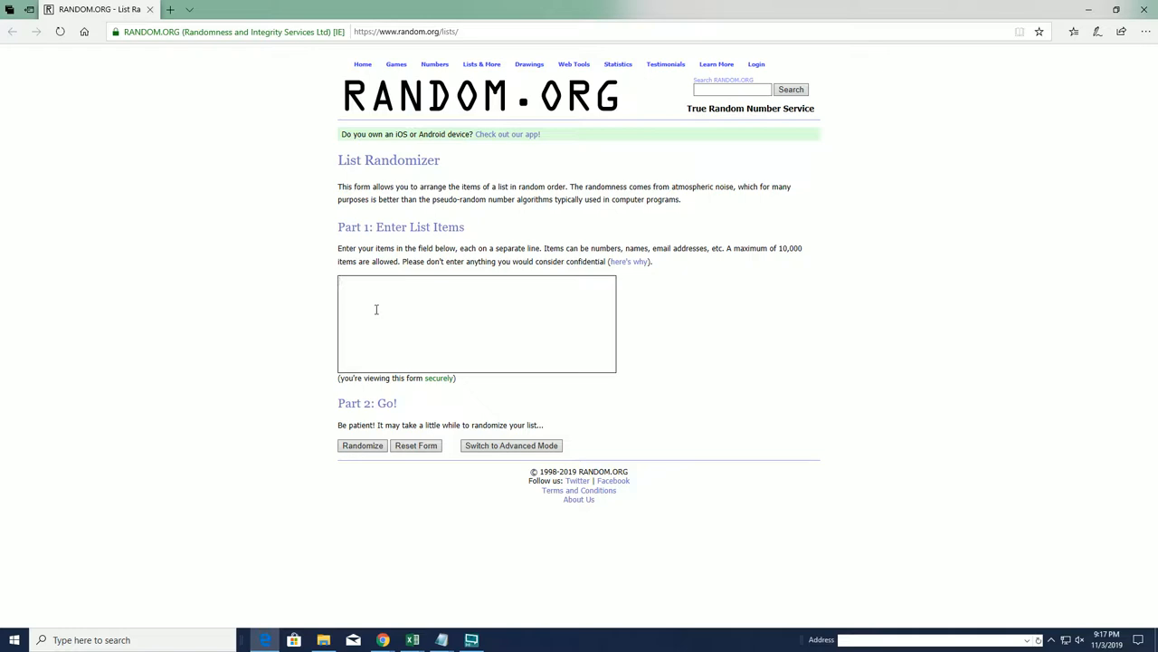
# Step: Enter the ten contestant names in the list box and randomize them
pyautogui.click(362, 445)
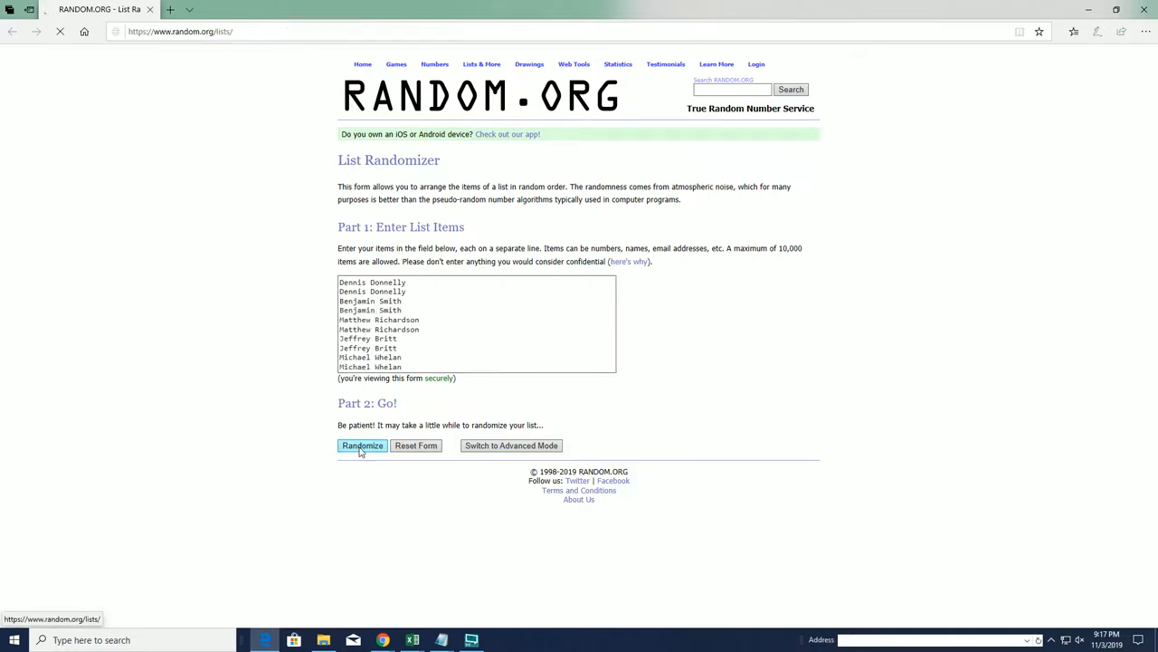
pyautogui.click(362, 445)
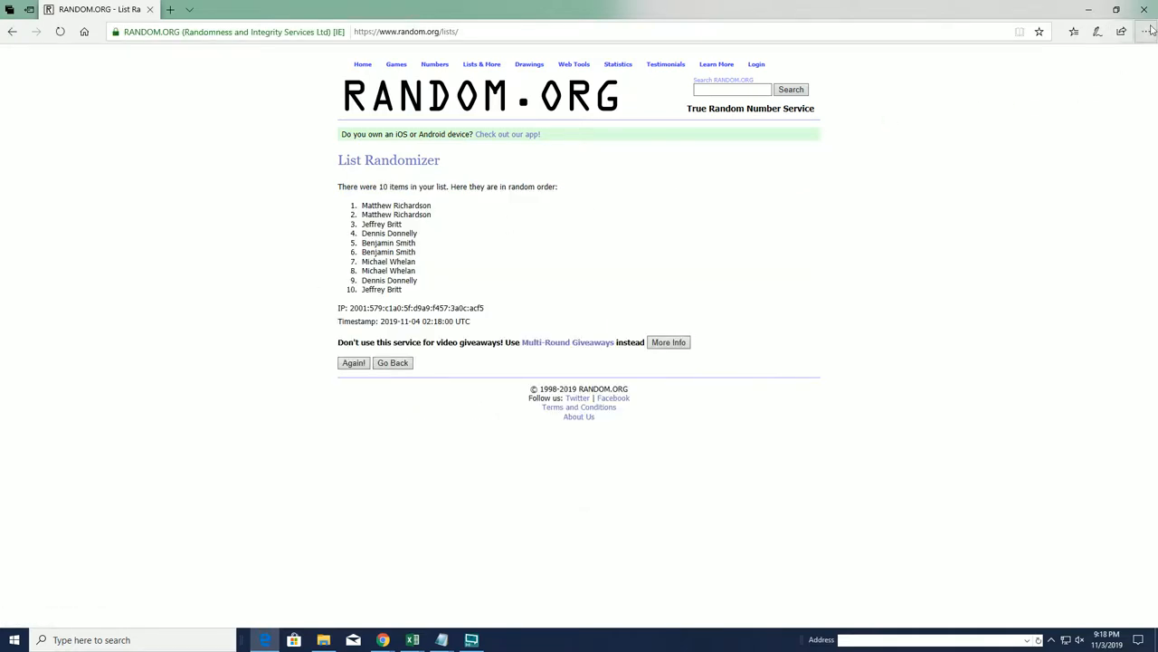
# Step: Reshuffle with Again! until the list has been randomized 7 times, then select the top names
pyautogui.click(1147, 33)
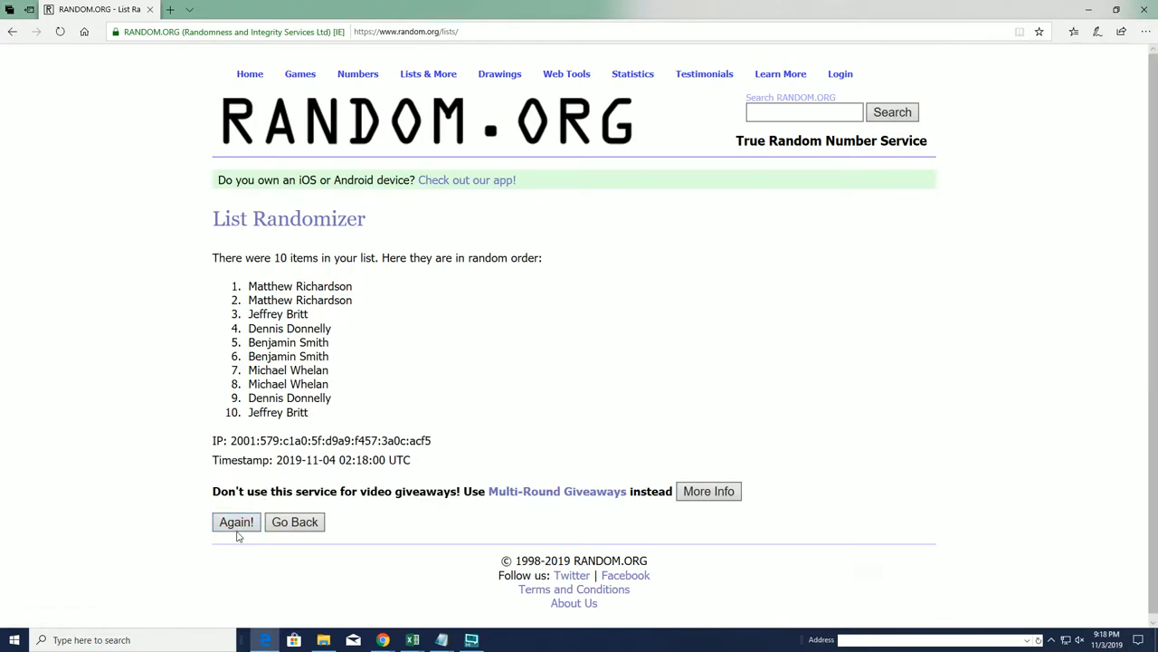
pyautogui.click(235, 521)
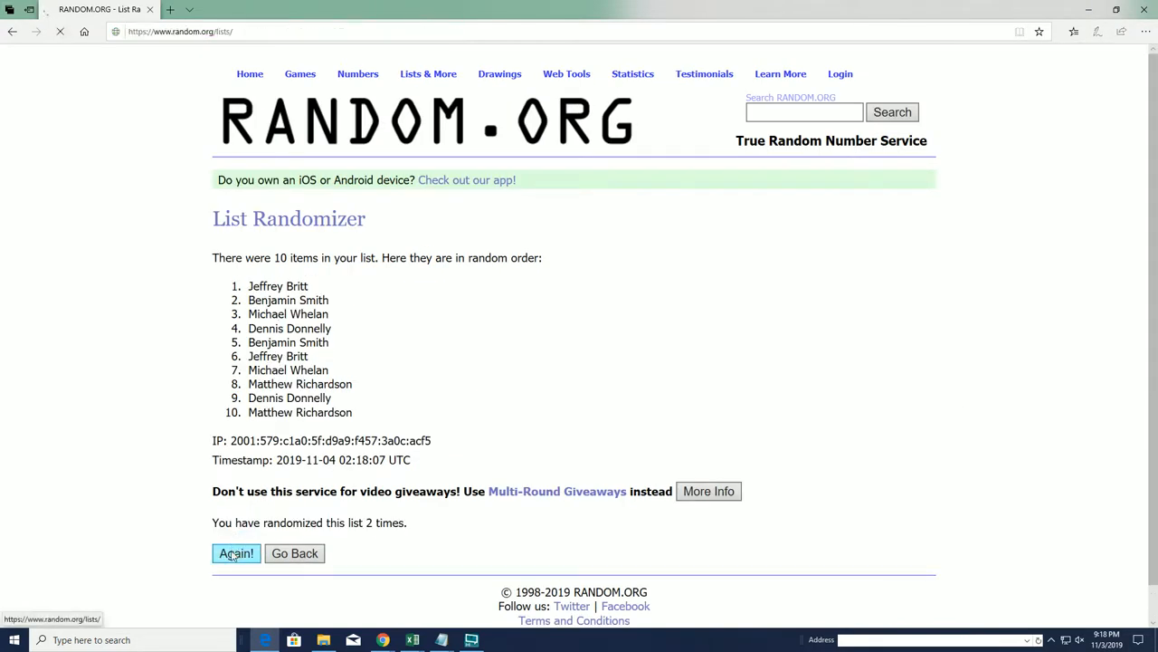
pyautogui.click(235, 554)
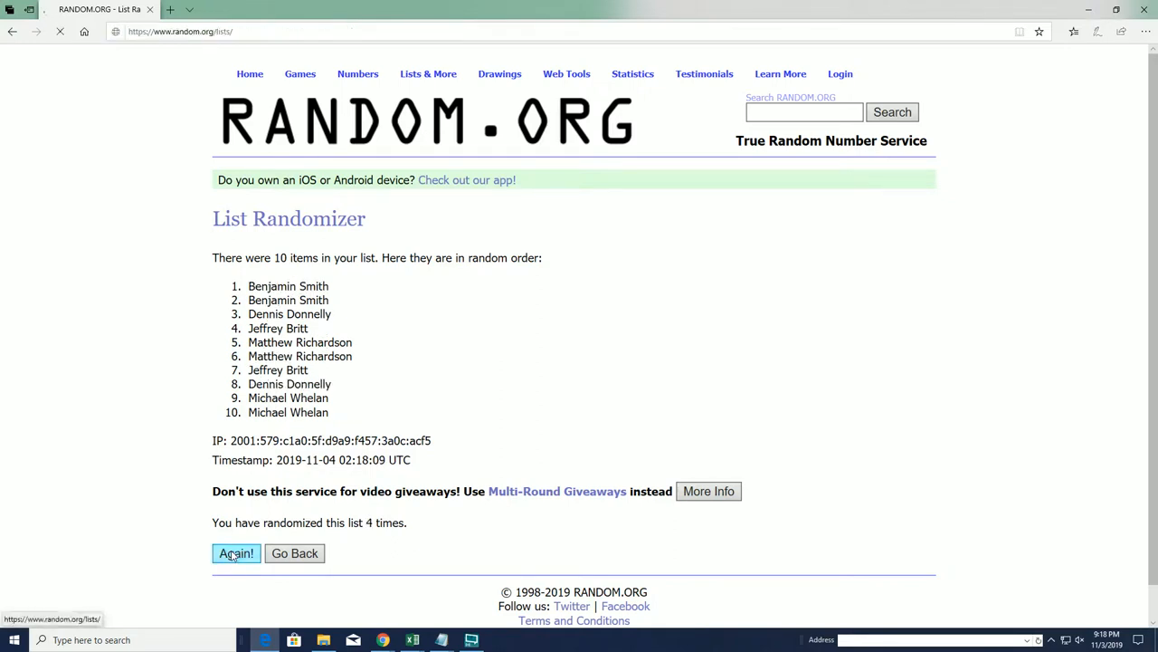
pyautogui.click(235, 554)
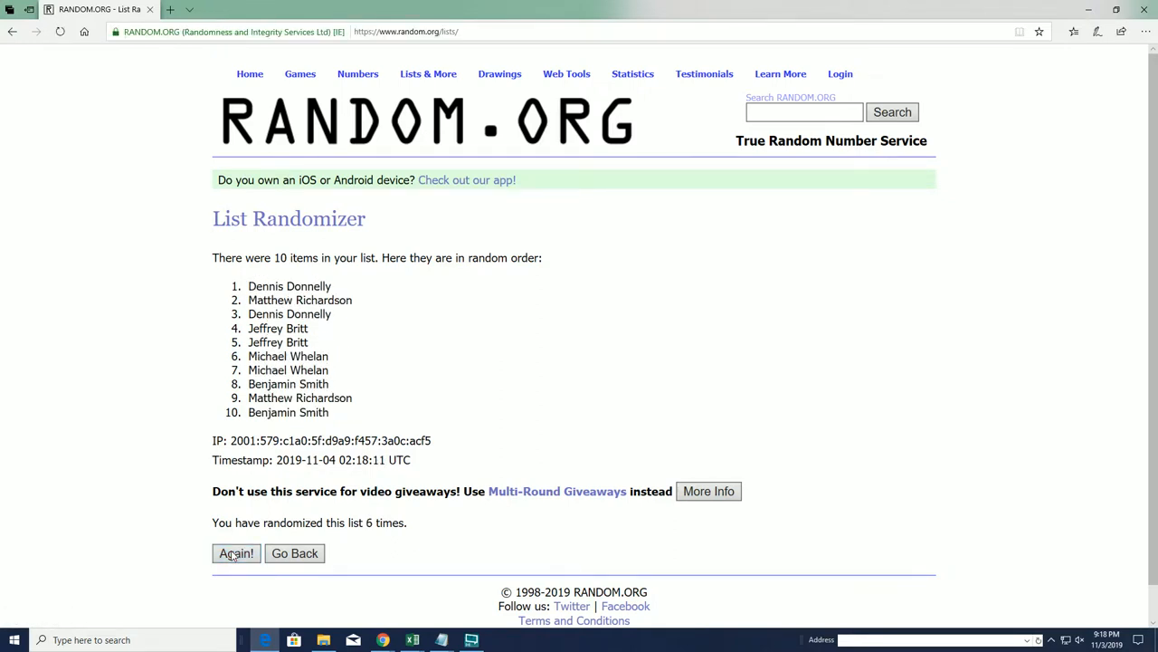
pyautogui.click(235, 554)
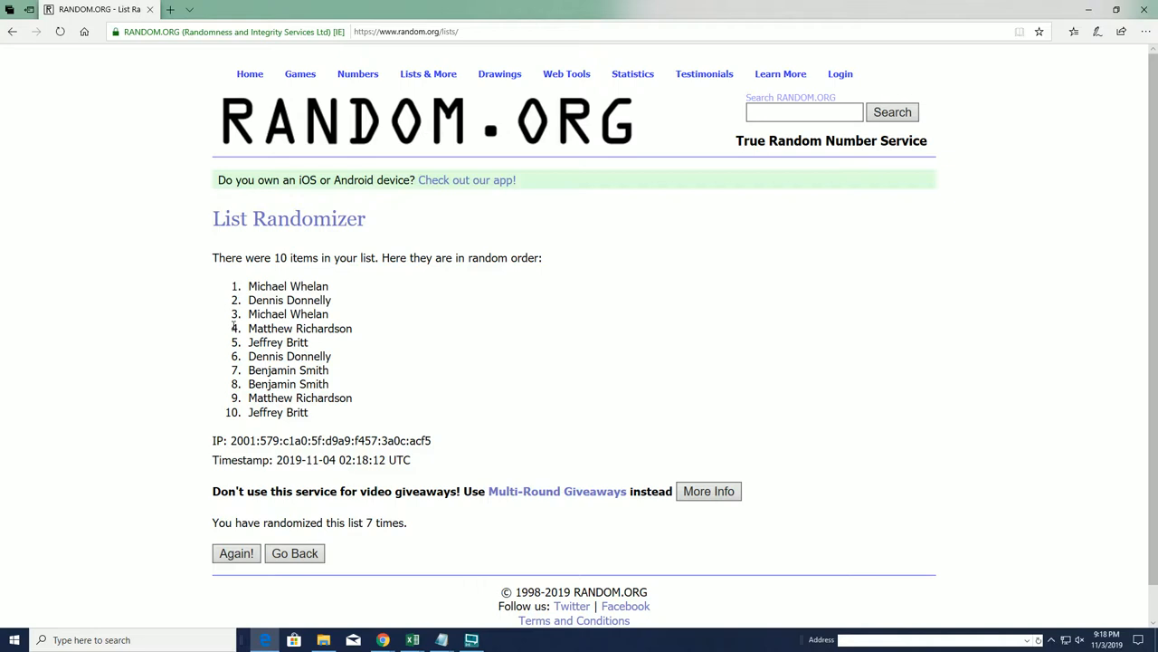
pyautogui.doubleClick(288, 286)
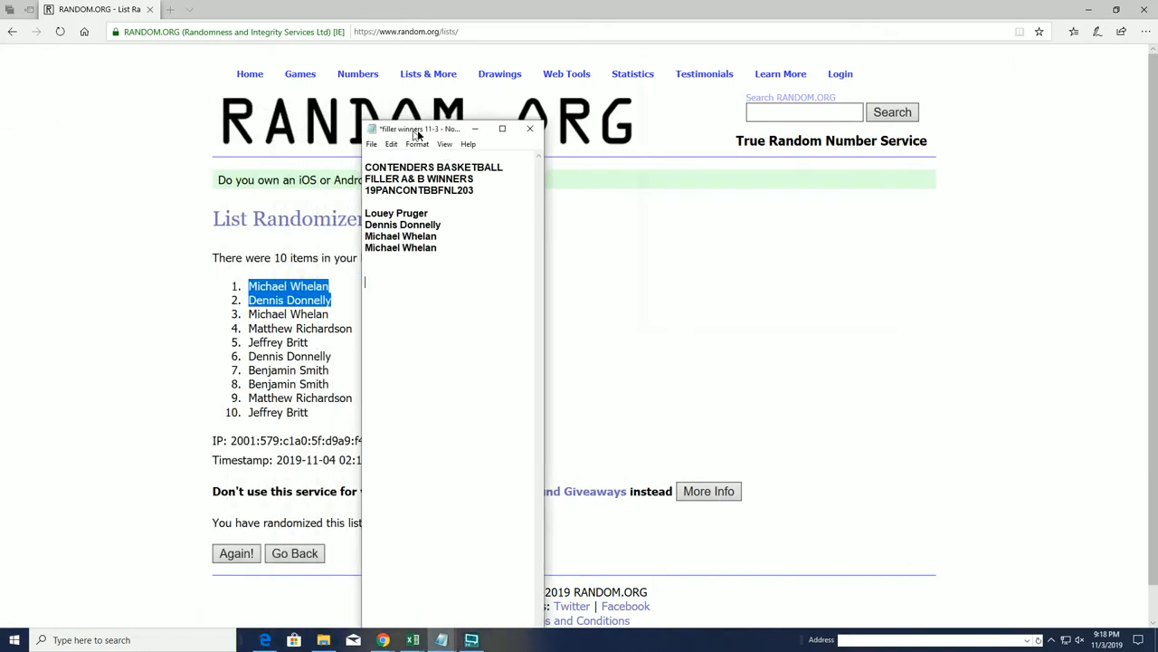
# Step: Drag the Notepad winners window to the right, clear of the shuffled list
pyautogui.moveTo(418, 127); pyautogui.dragTo(624, 108)
pyautogui.write(',B,C')
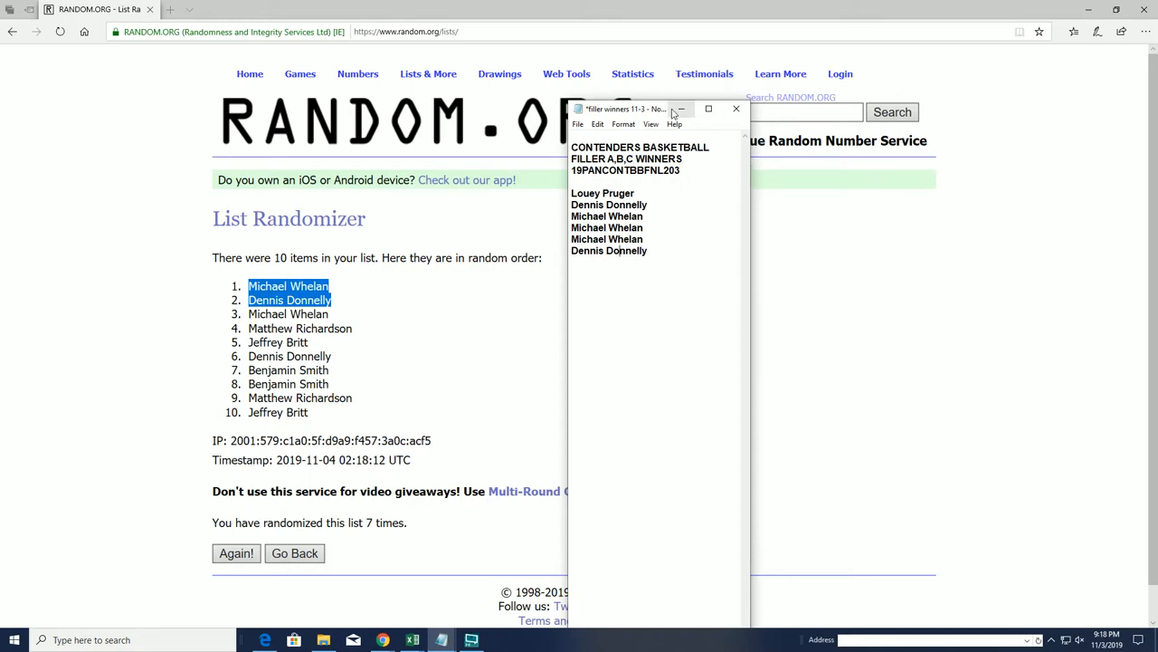
pyautogui.moveTo(633, 109); pyautogui.dragTo(932, 72)
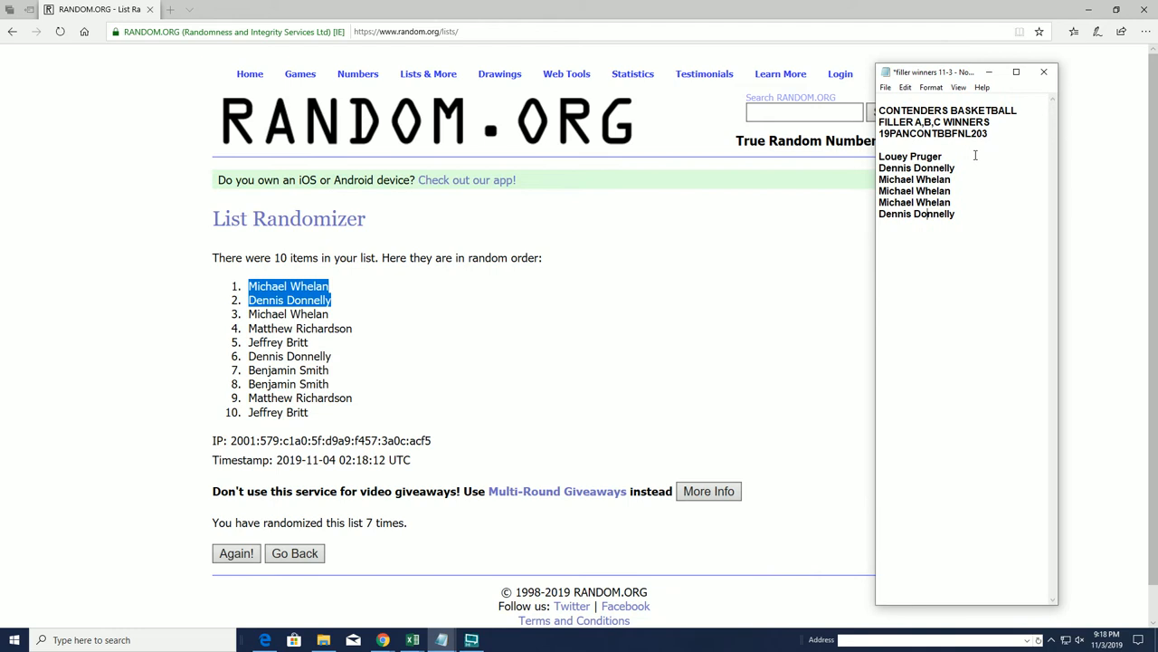